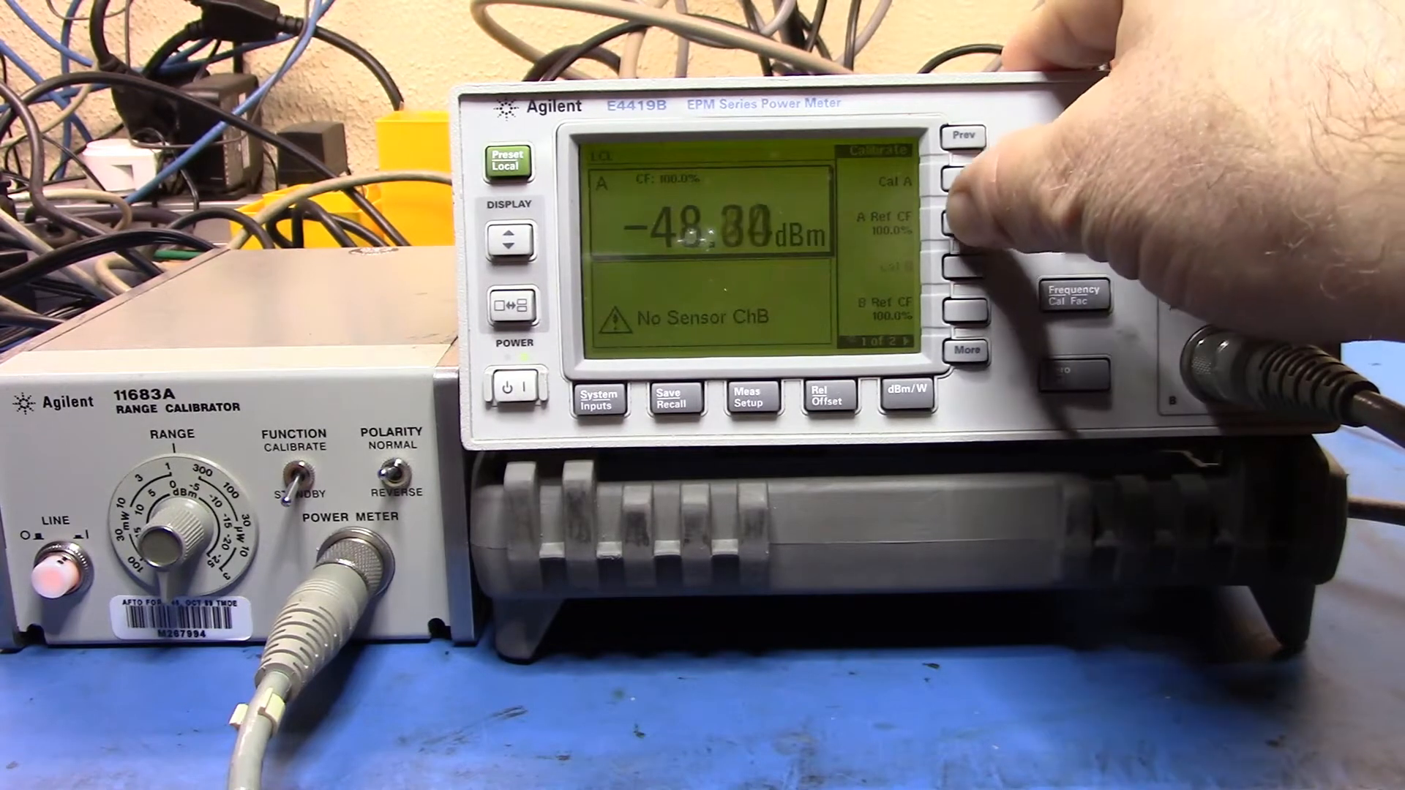
left_click(958, 224)
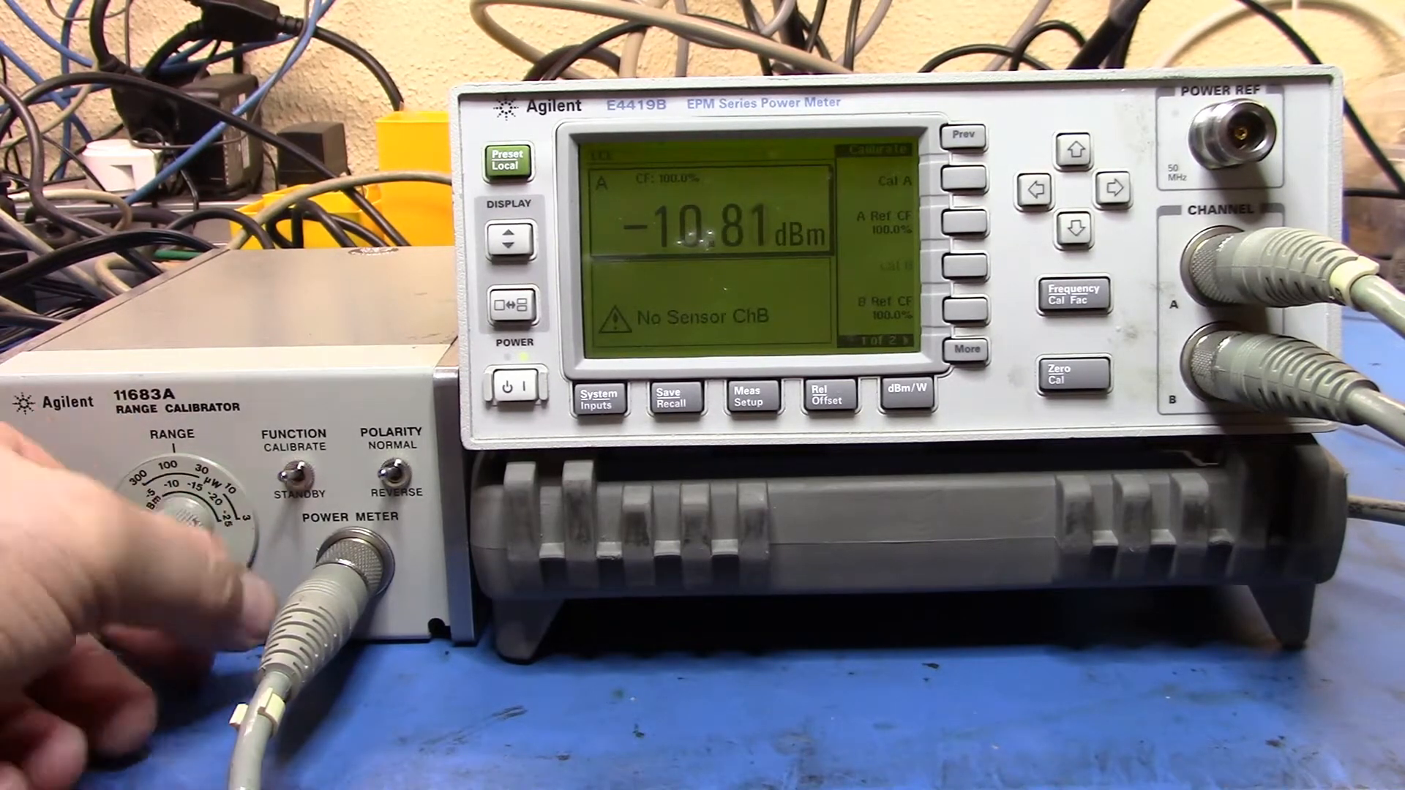
left_click_drag(207, 484, 161, 556)
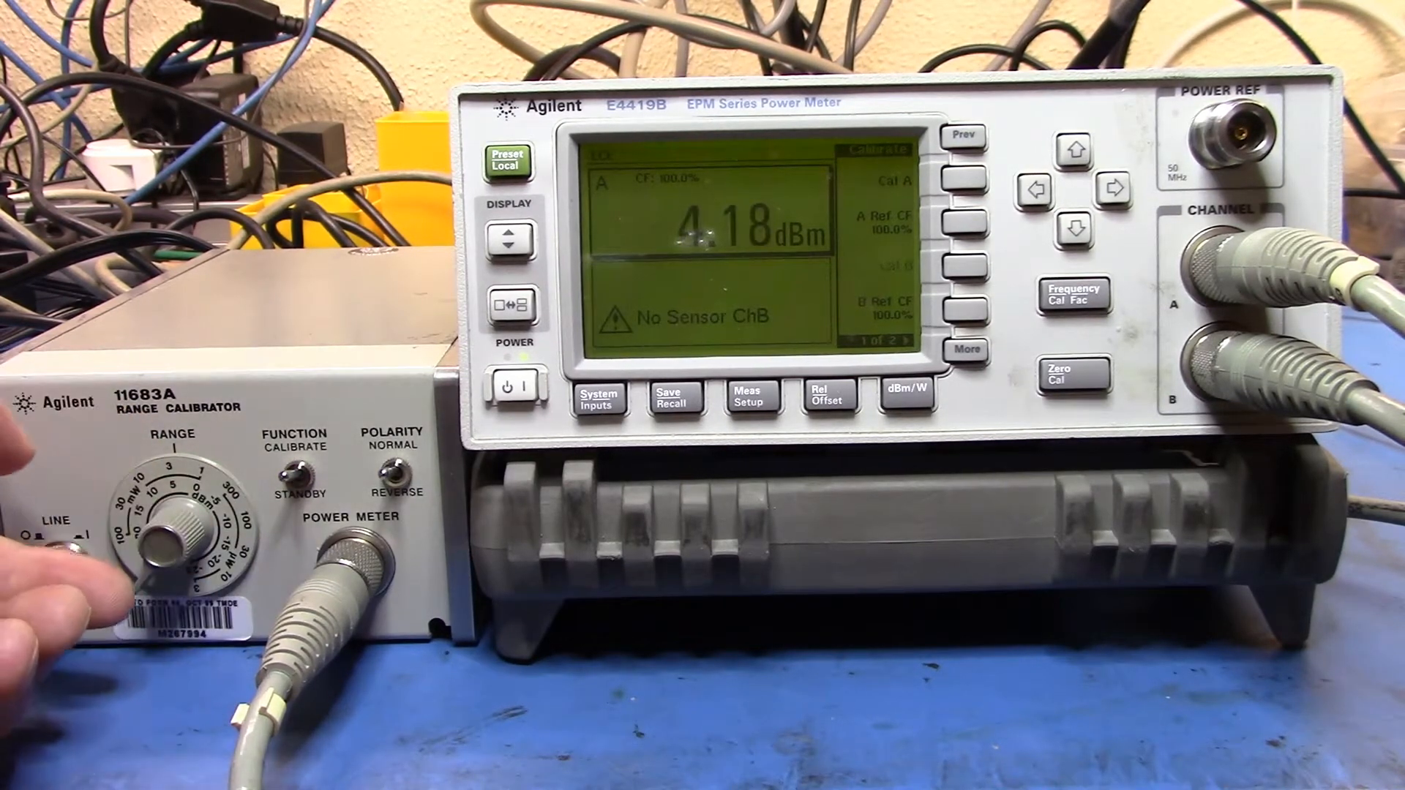
left_click_drag(165, 537, 189, 502)
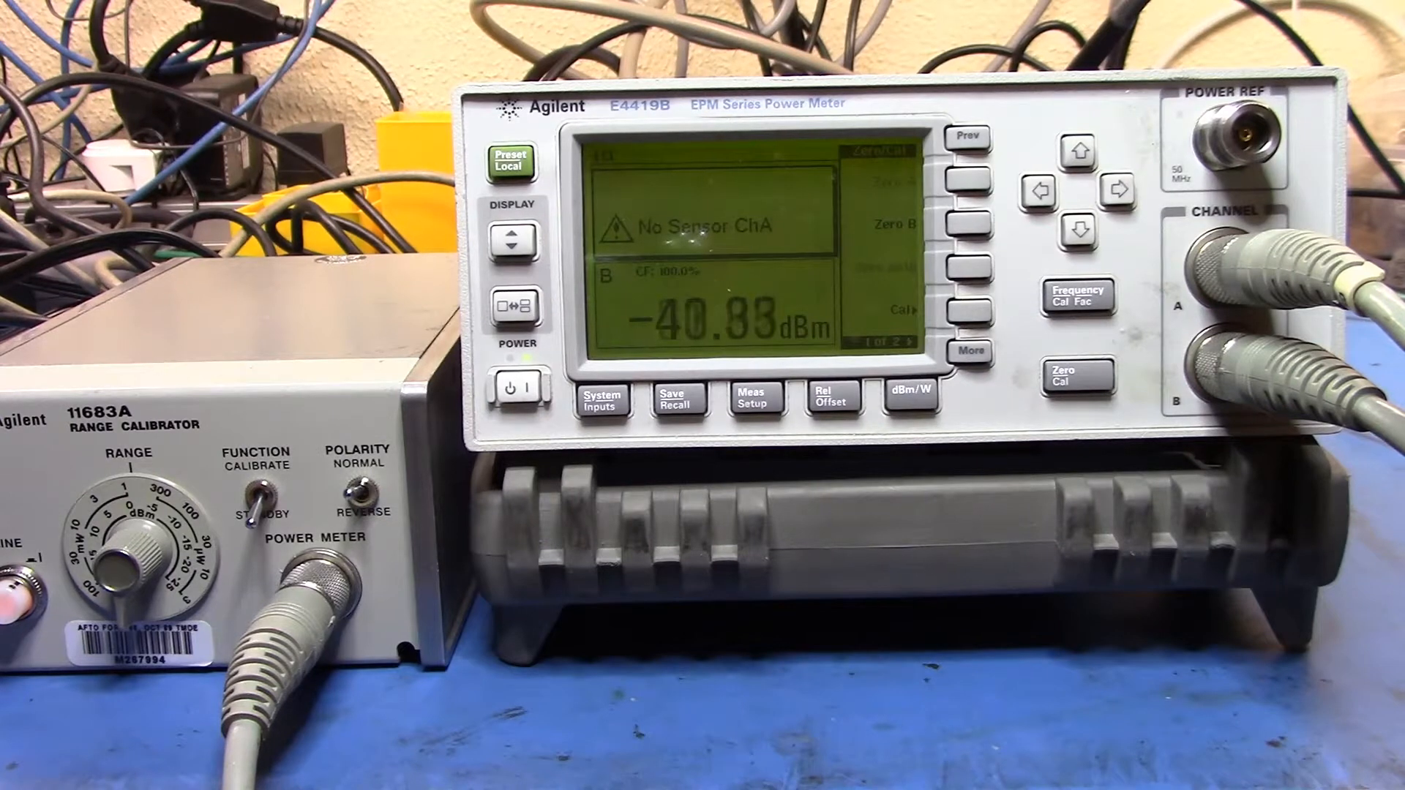
left_click_drag(135, 556, 117, 537)
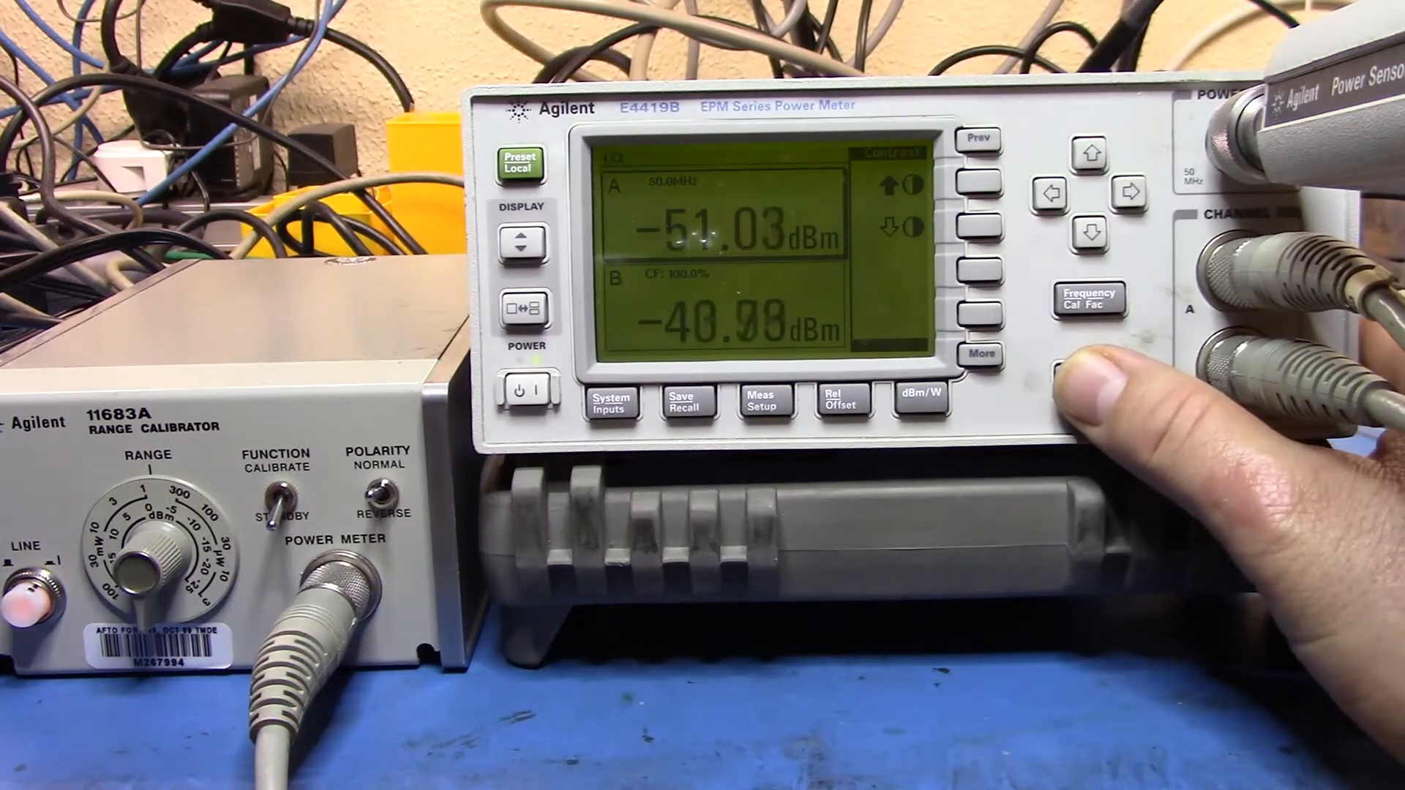
left_click(1089, 381)
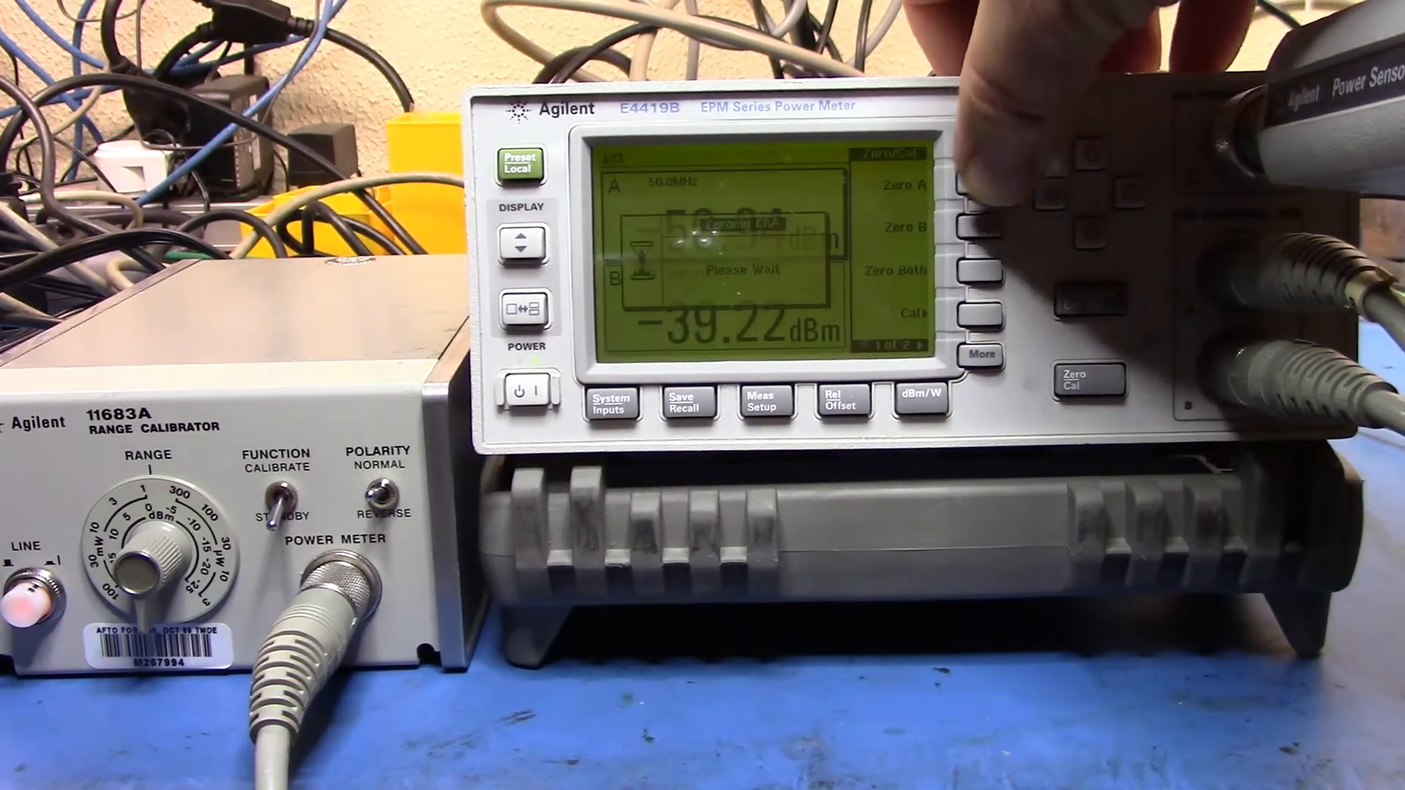